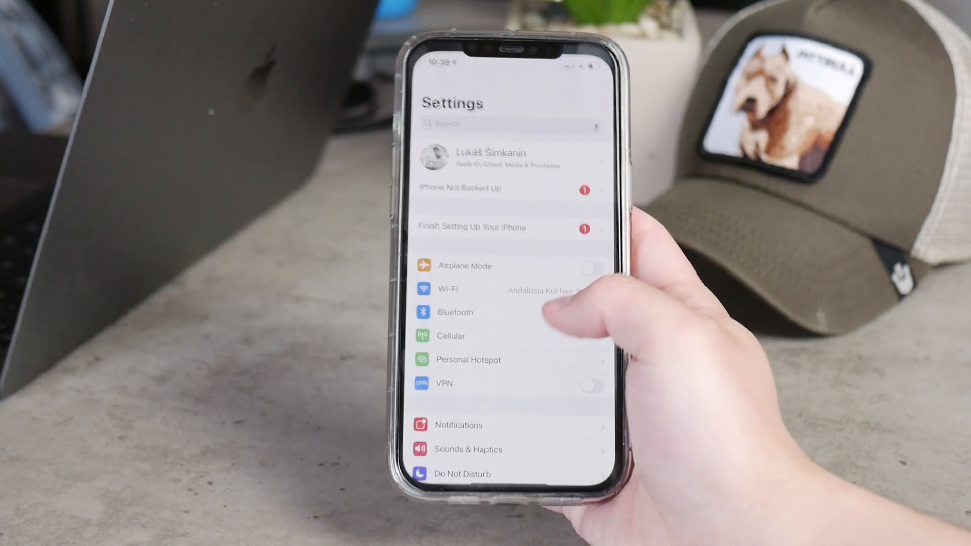
pyautogui.scroll(-3)
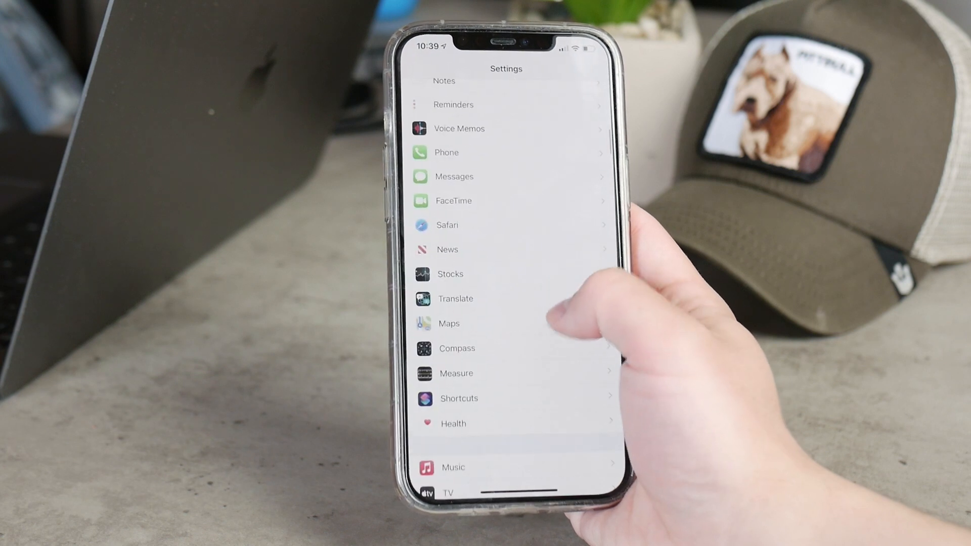